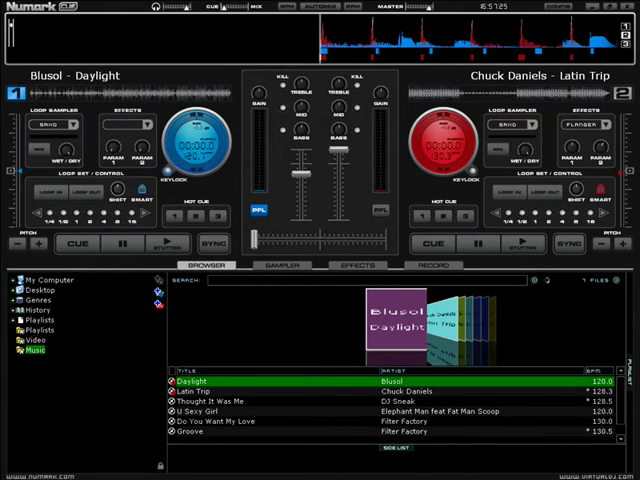
mouse_move(340, 312)
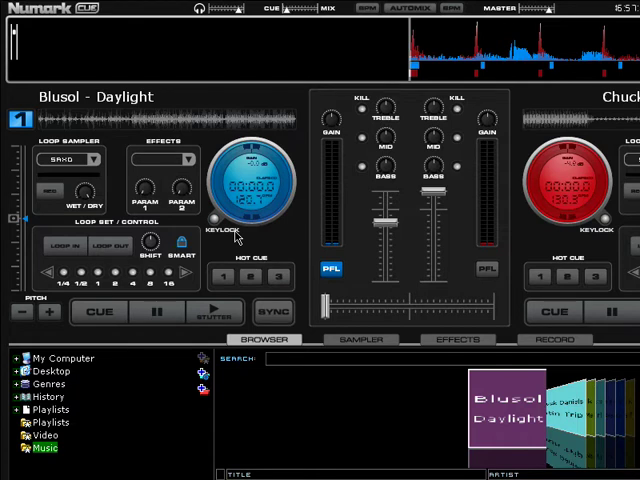
mouse_move(236, 236)
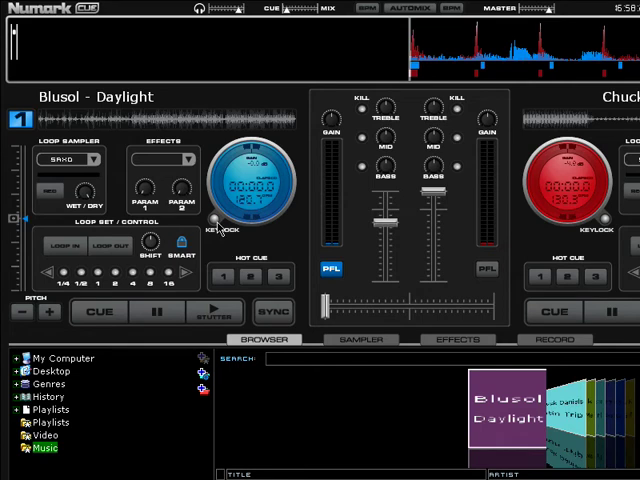
Start Blusol – Daylight playing on deck 1 via its Play button.
left_click(208, 312)
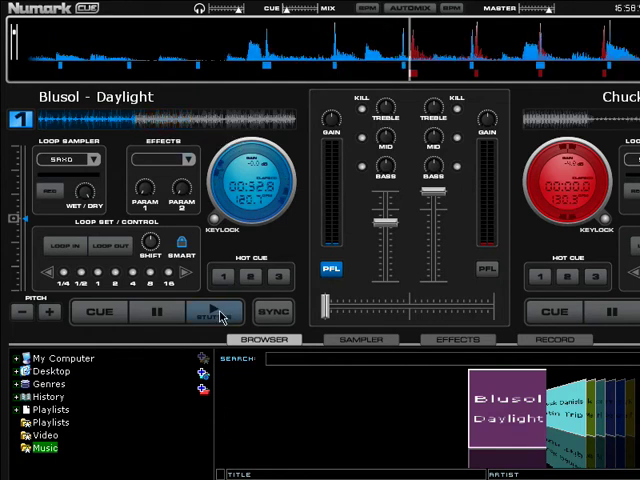
left_click(212, 312)
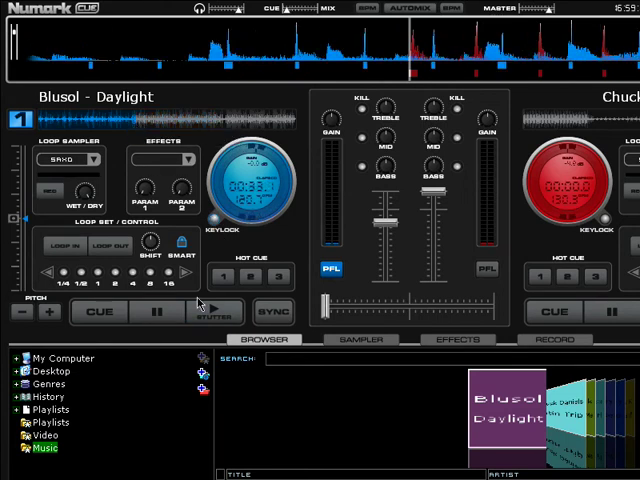
left_click(210, 312)
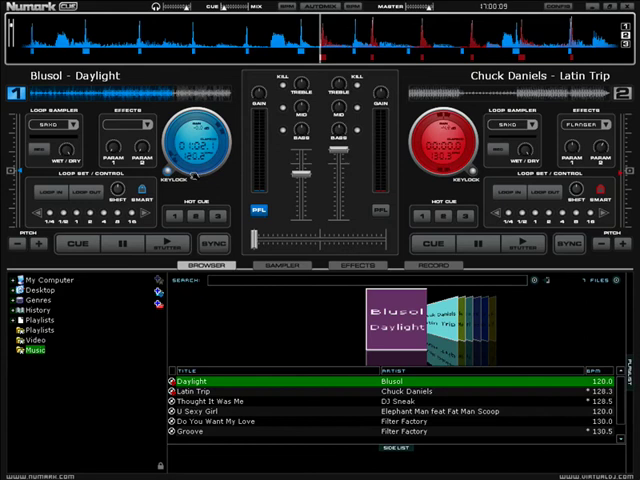
mouse_move(424, 178)
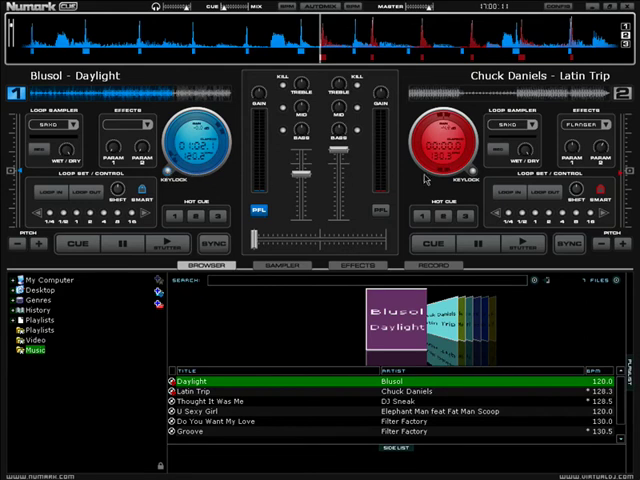